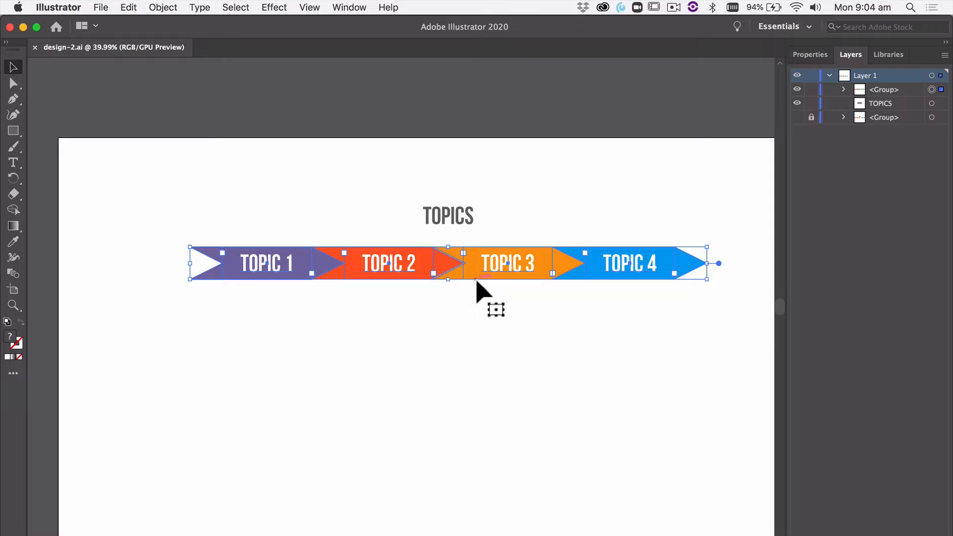
mouse_move(452, 227)
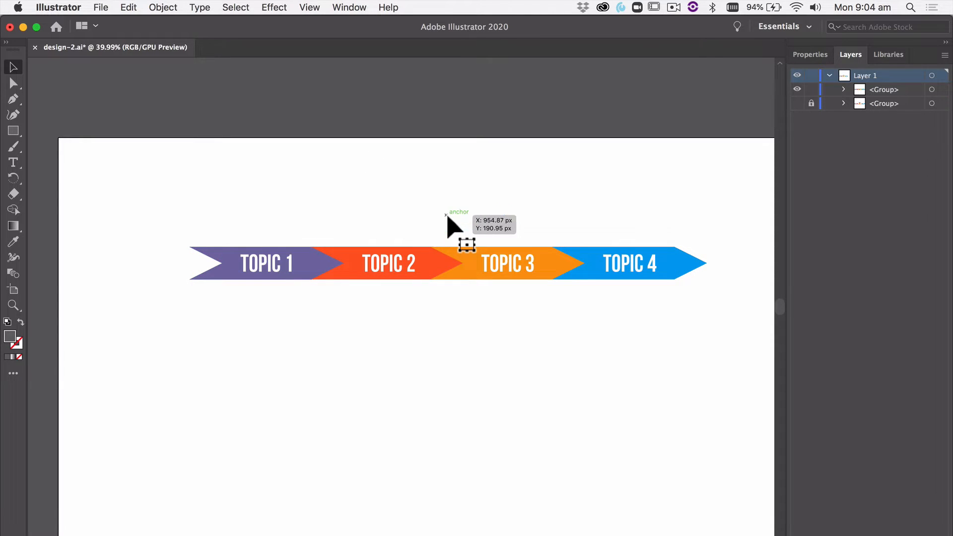
Delete the TOPICS heading, leaving the four-arrow banner, and start editing the artboard
left_click(266, 263)
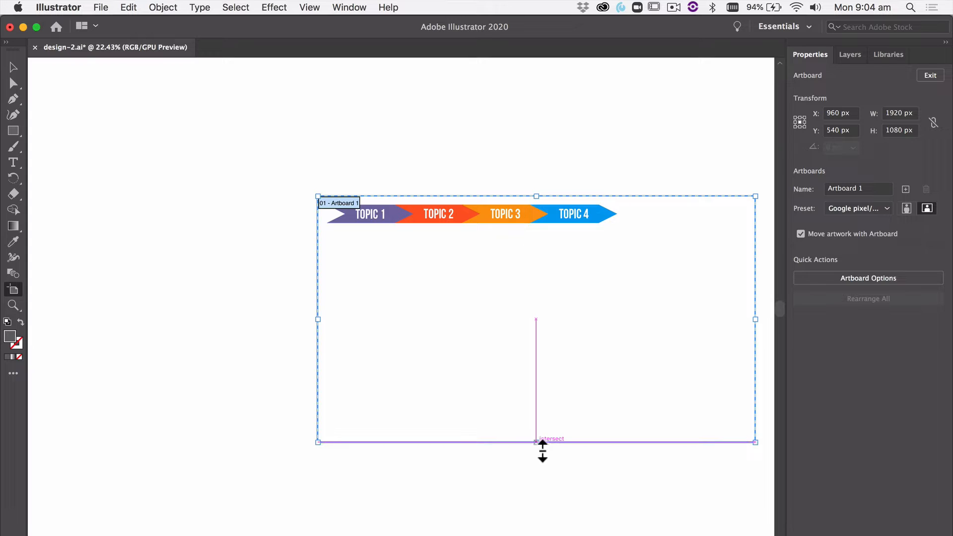
Crop the artboard to 1340×150 px around the banner and exit artboard editing
left_click_drag(536, 441, 536, 231)
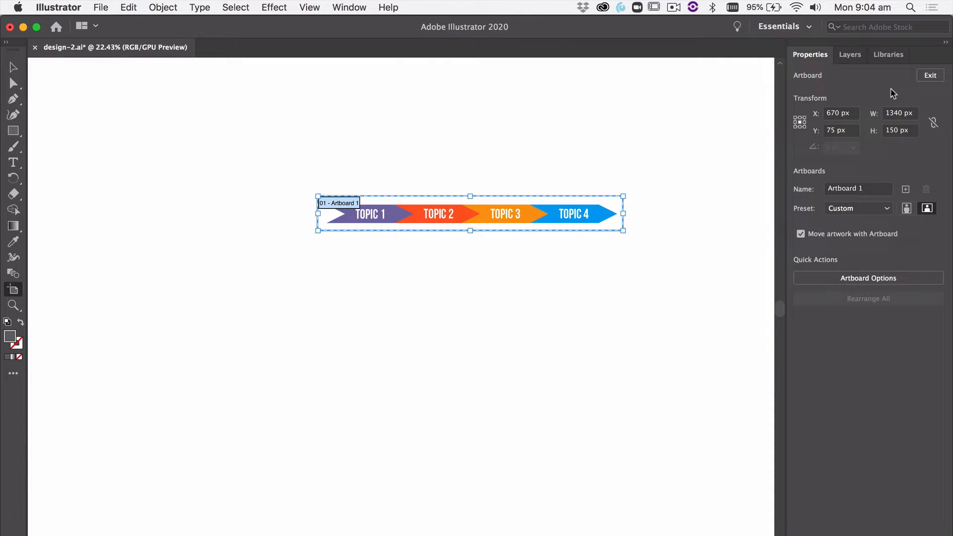
left_click(930, 75)
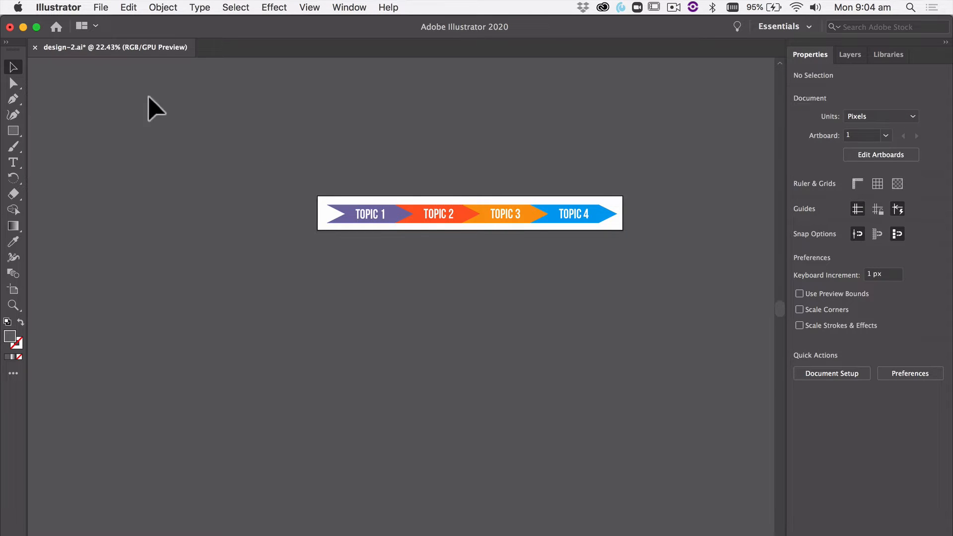
Export the banner via File > Export As in SVG format and show its generated code
left_click(101, 8)
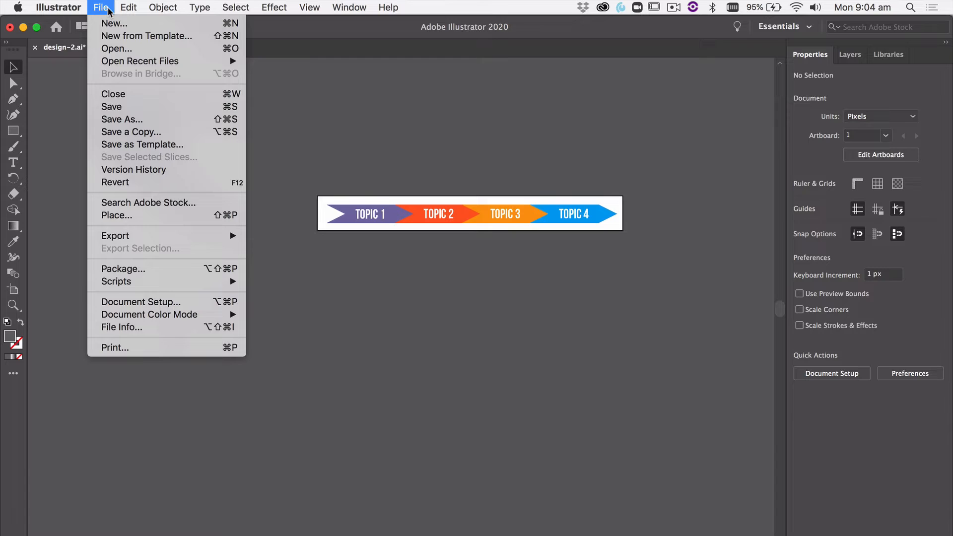
mouse_move(115, 236)
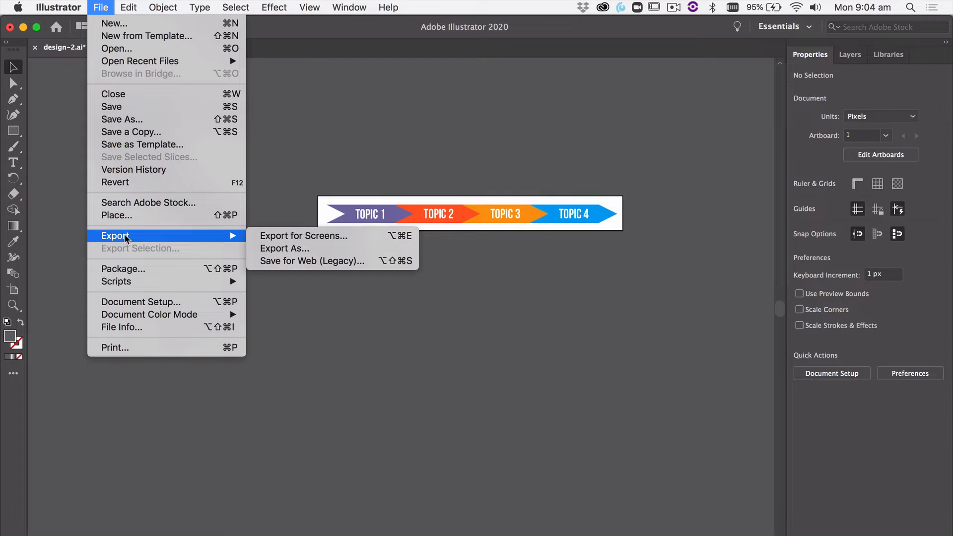
mouse_move(284, 244)
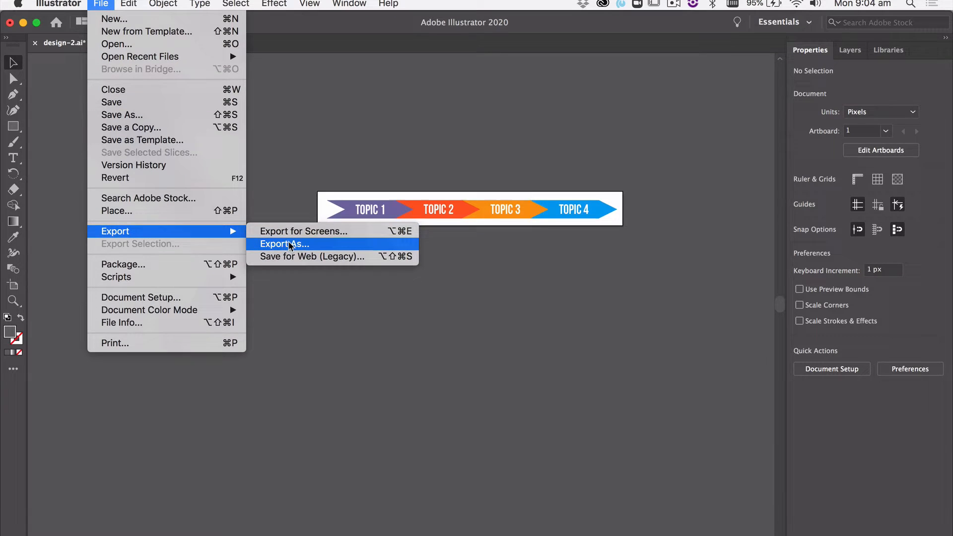
left_click(284, 244)
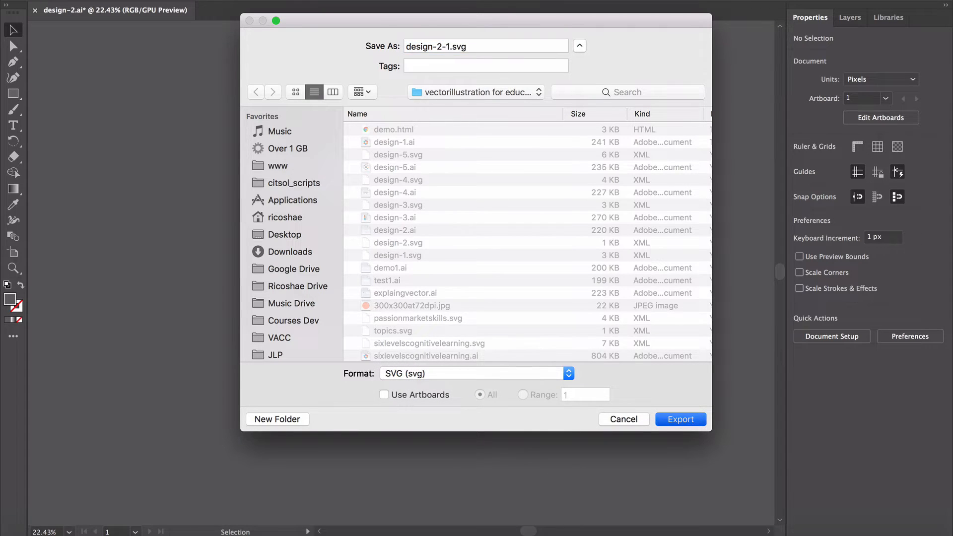
left_click(680, 419)
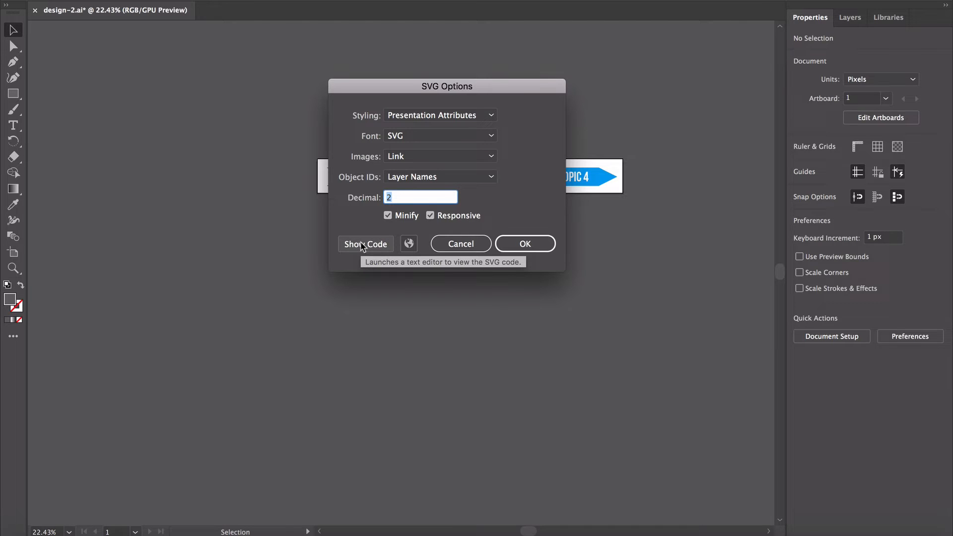
left_click(366, 244)
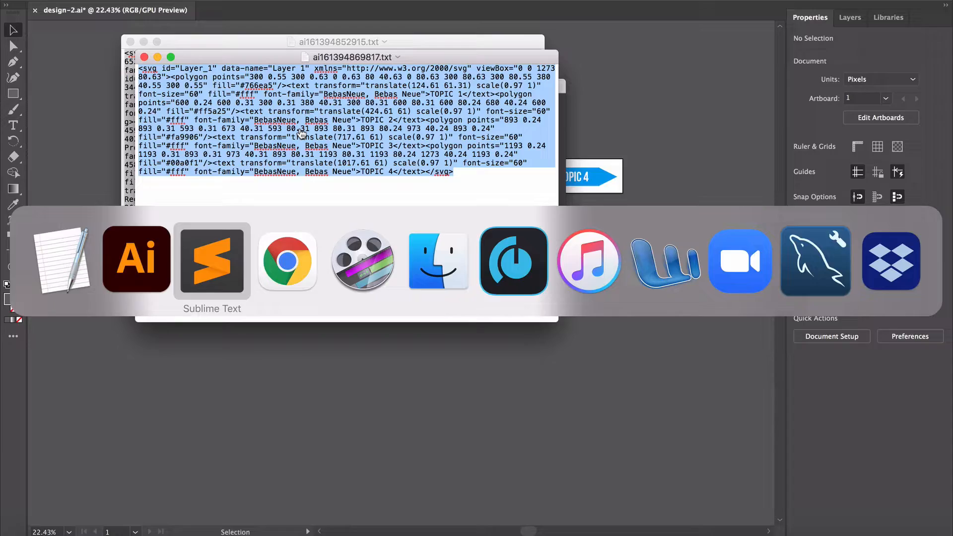
Replace the fiddle's HTML with the banner SVG code, run it, and tidy the code
left_click(287, 261)
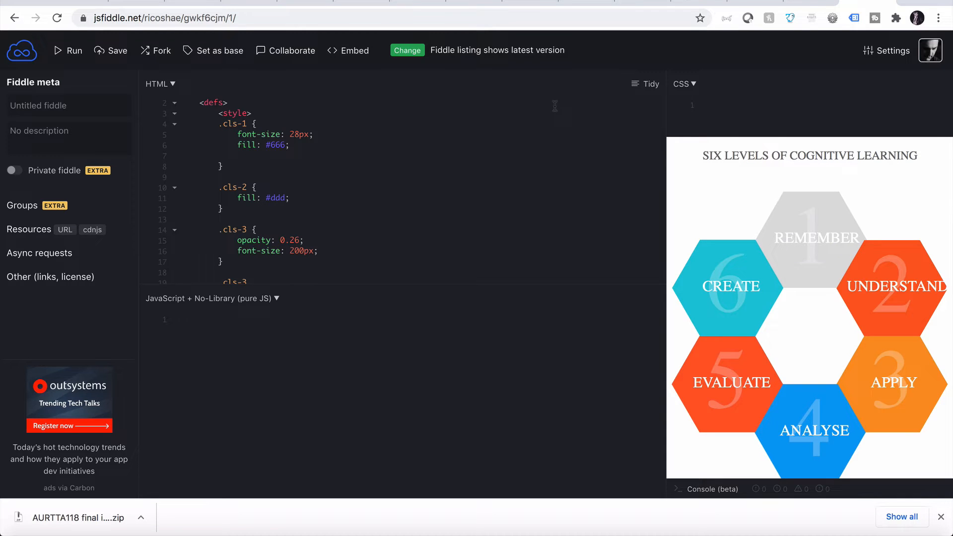
left_click(182, 177)
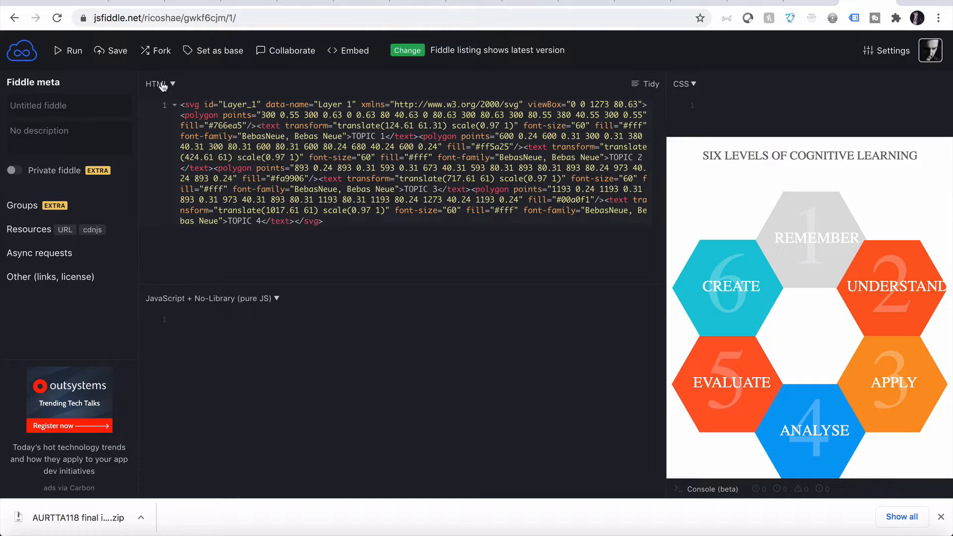
left_click(73, 51)
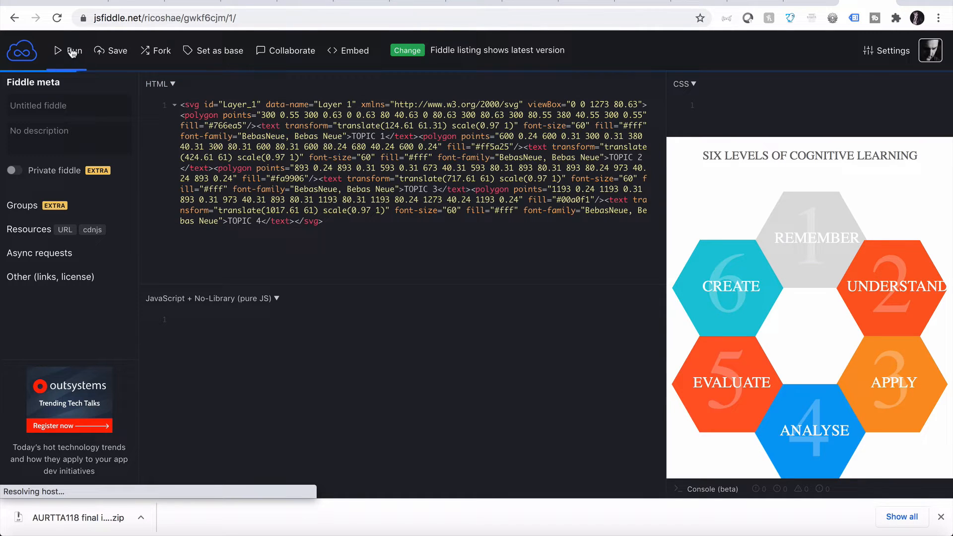
left_click(67, 50)
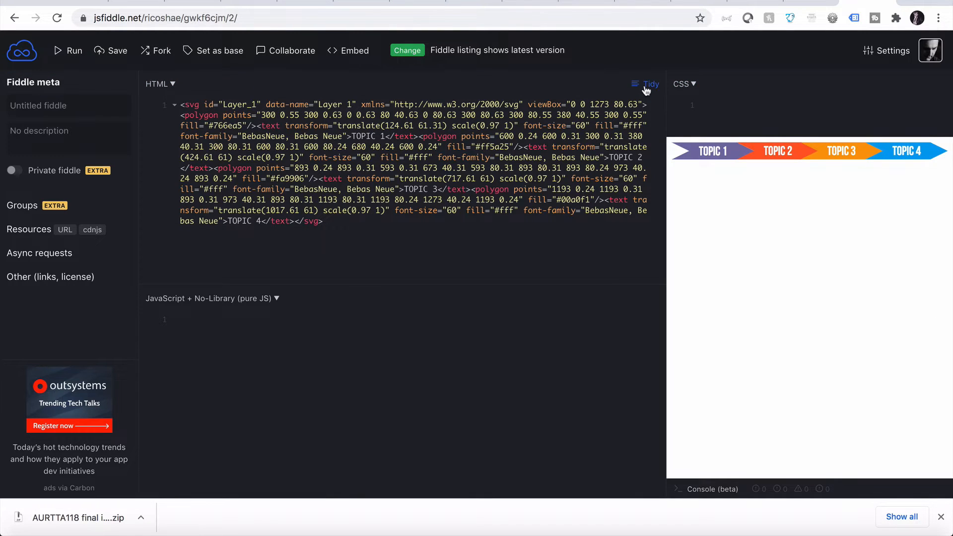
left_click(650, 83)
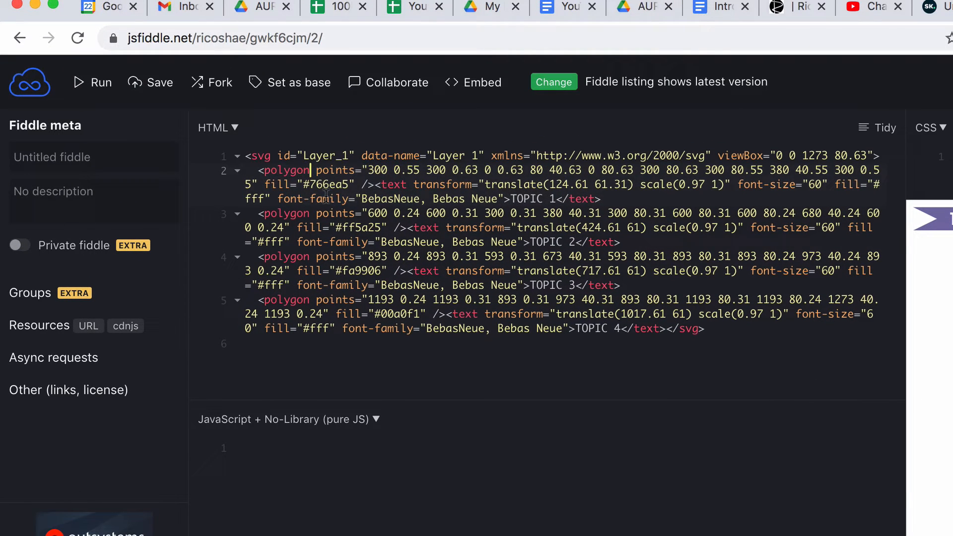
Add style="cursor:pointer;" to the first polygon tag and rerun the fiddle
type("styl")
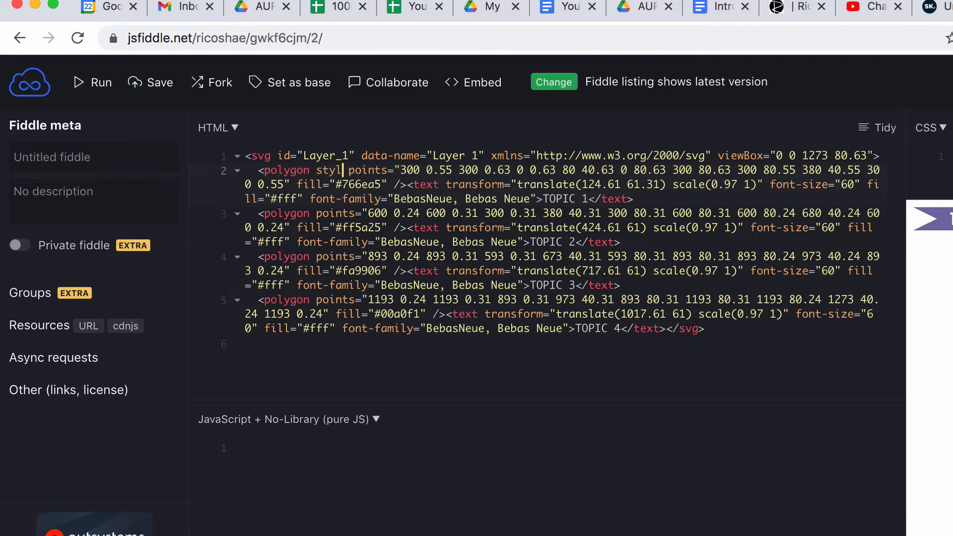
left_click_drag(404, 170, 302, 184)
type("e=\"cursor:pointer\"")
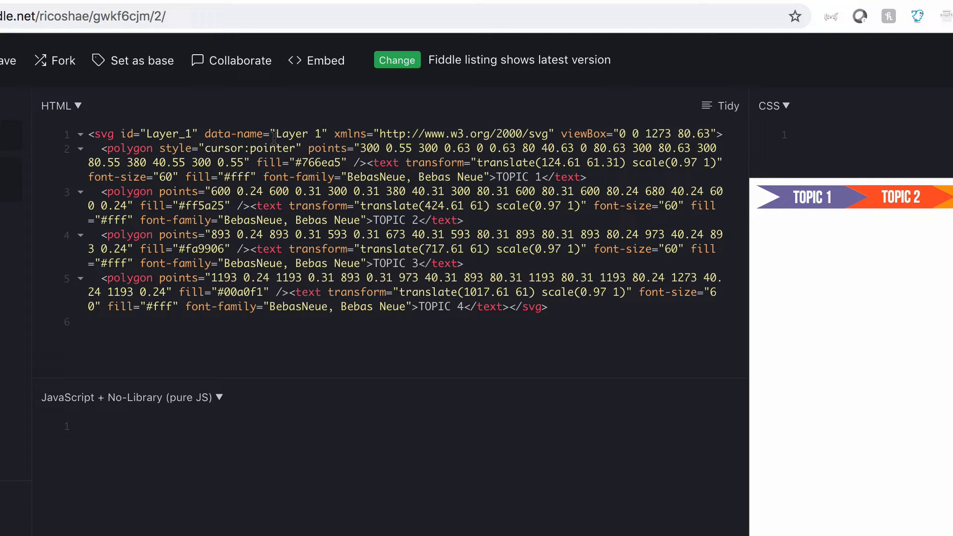
mouse_move(794, 222)
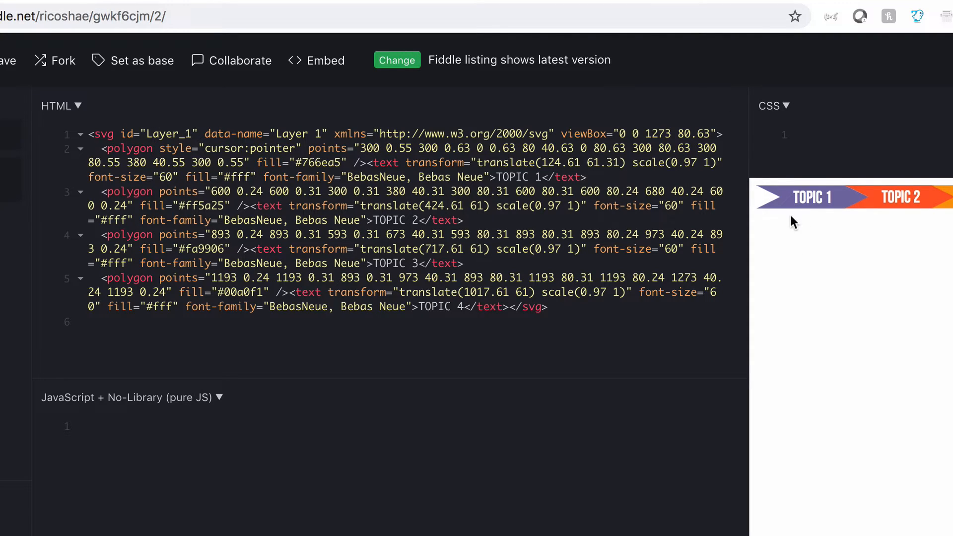
mouse_move(789, 234)
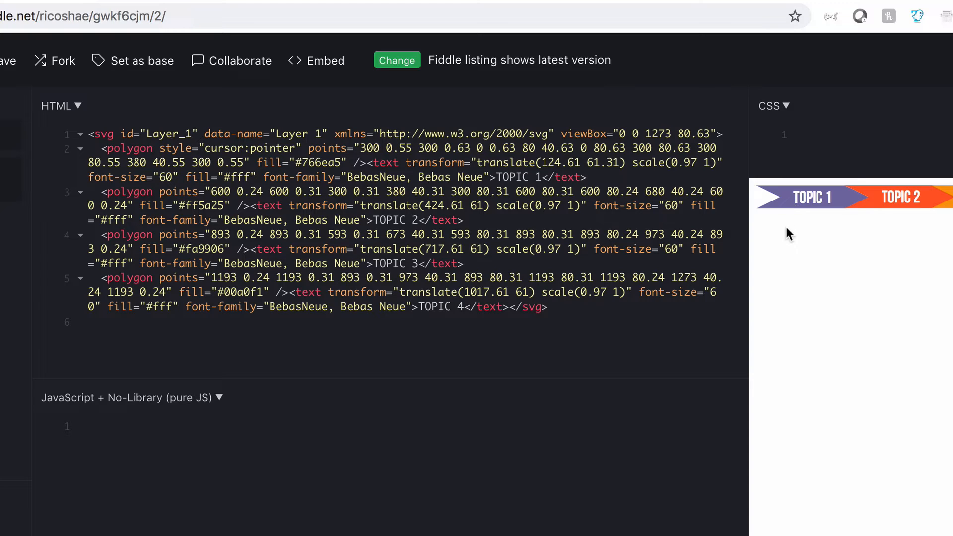
mouse_move(789, 225)
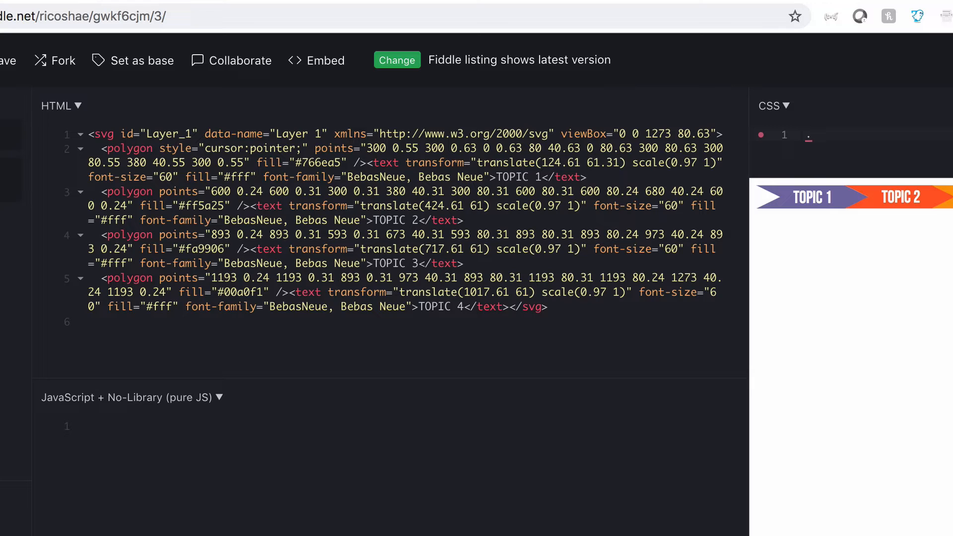
Add a .polygonoverlay hover rule at 0.7 opacity and class="polygonoverlay" on all four polygons
type(".polygonoverlay:hover")
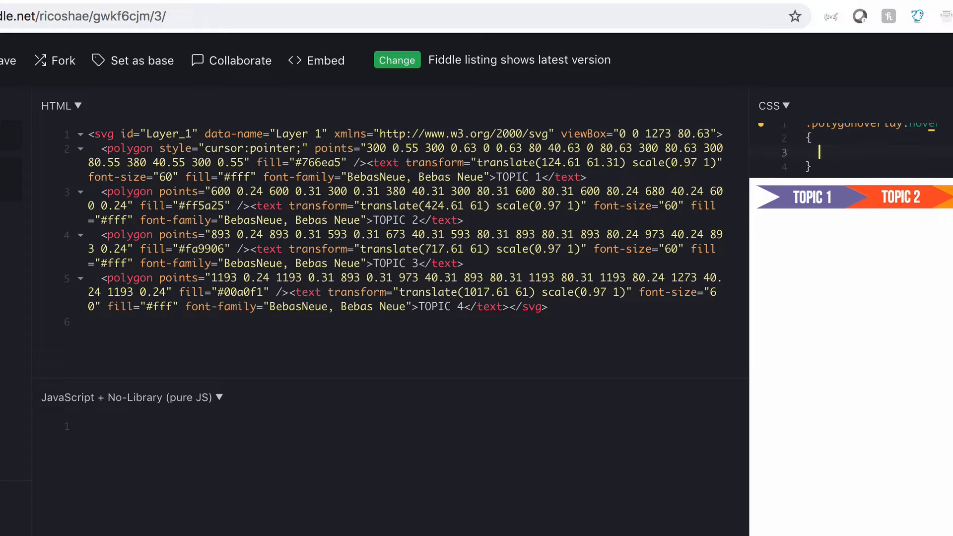
type("opacity: 0.5;")
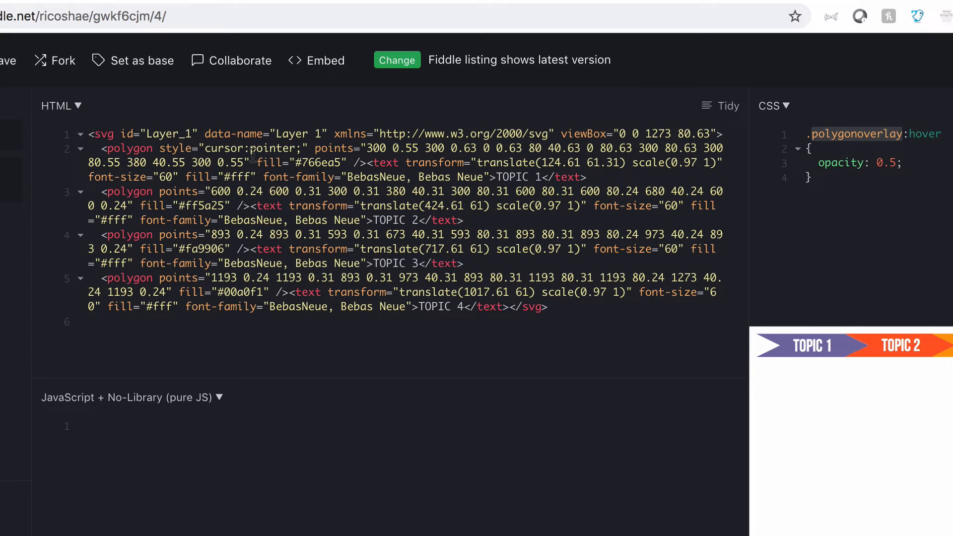
left_click(156, 148)
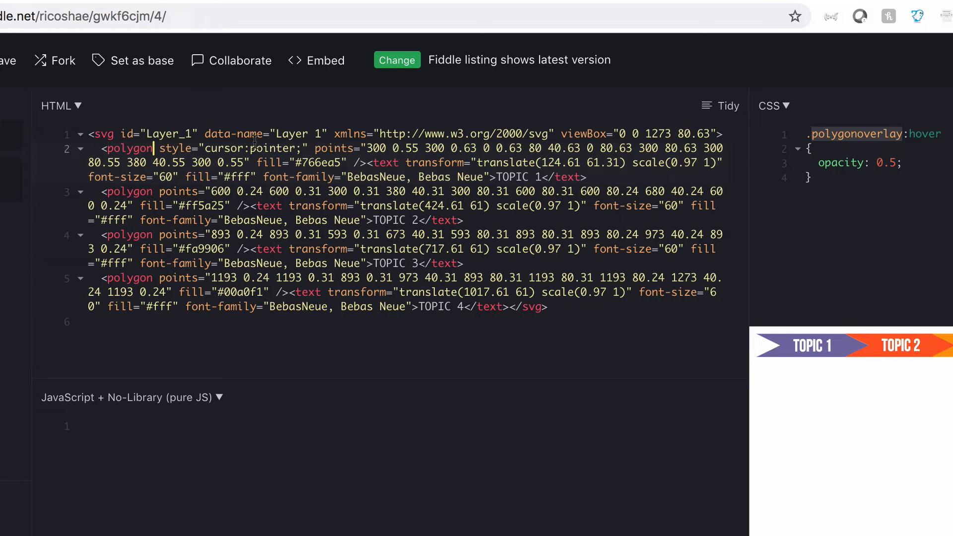
type("class=\"polygonoverlay\"")
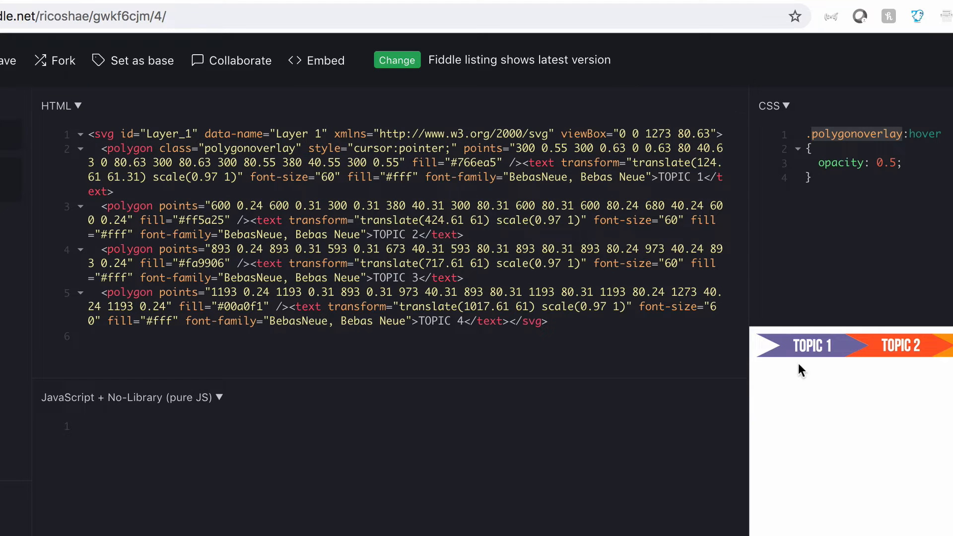
mouse_move(807, 346)
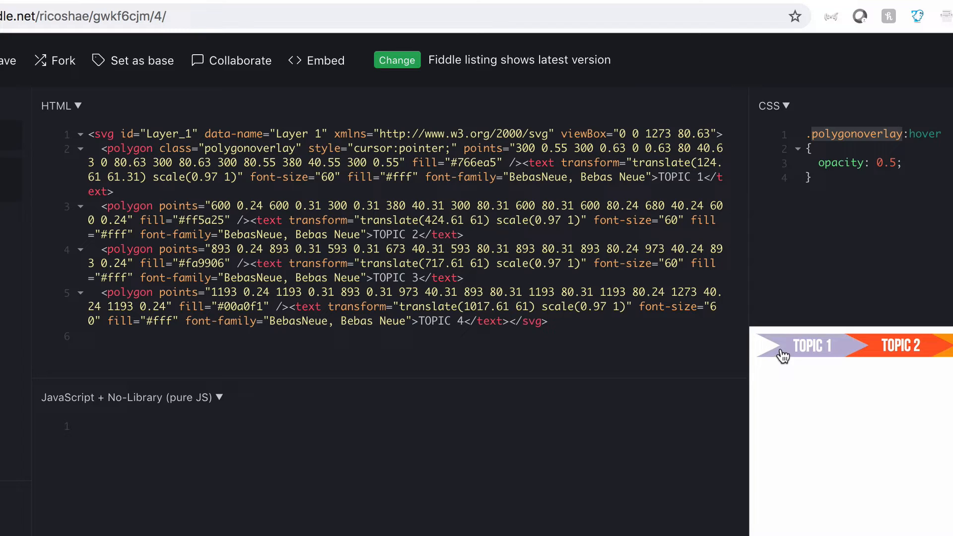
mouse_move(785, 356)
type("7")
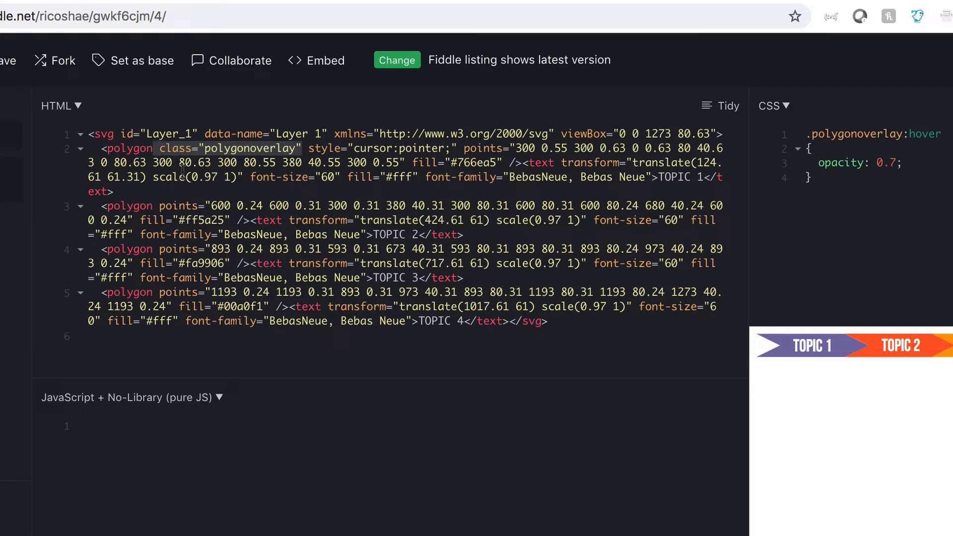
type("class=\"polygonoverlay\"")
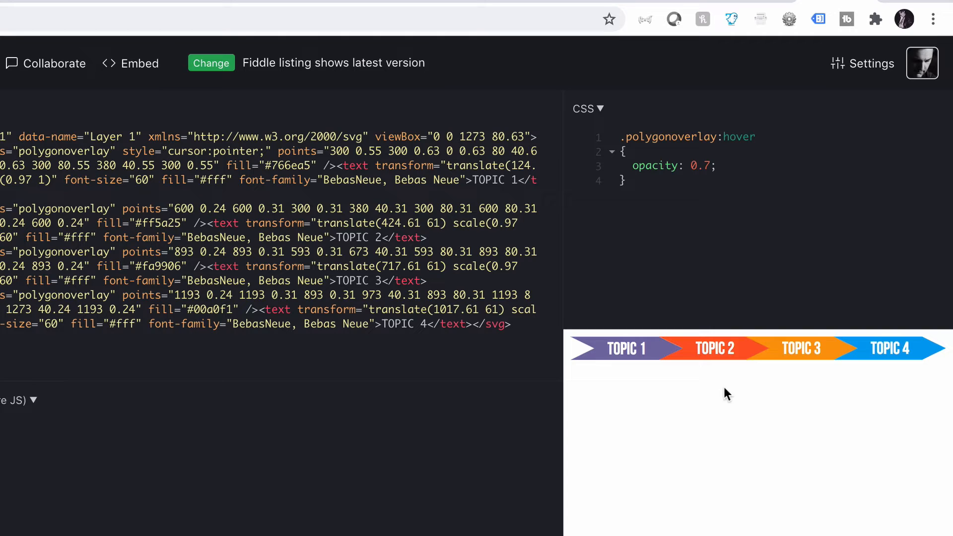
mouse_move(434, 202)
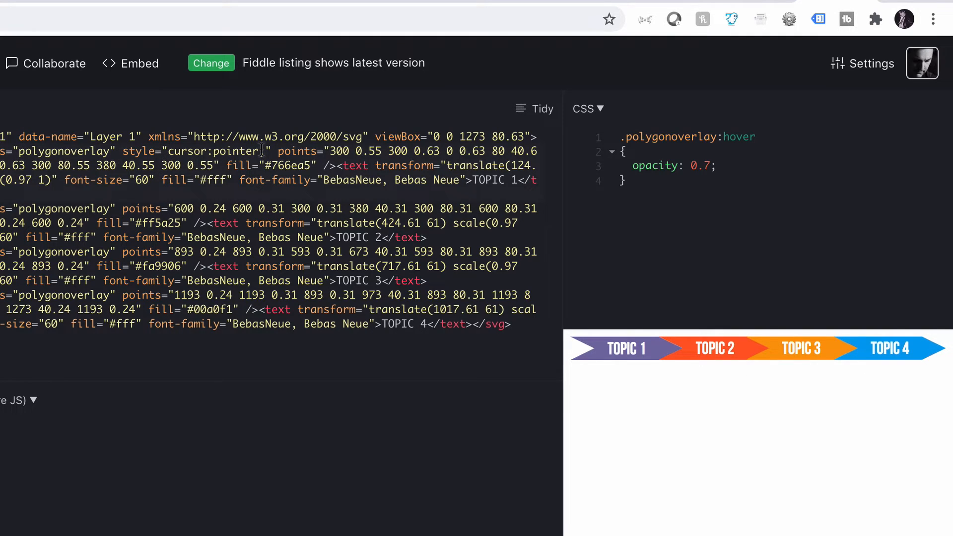
Delete Topic 1's inline cursor style and add cursor:pointer; to the .polygonoverlay:hover rule
double_click(216, 151)
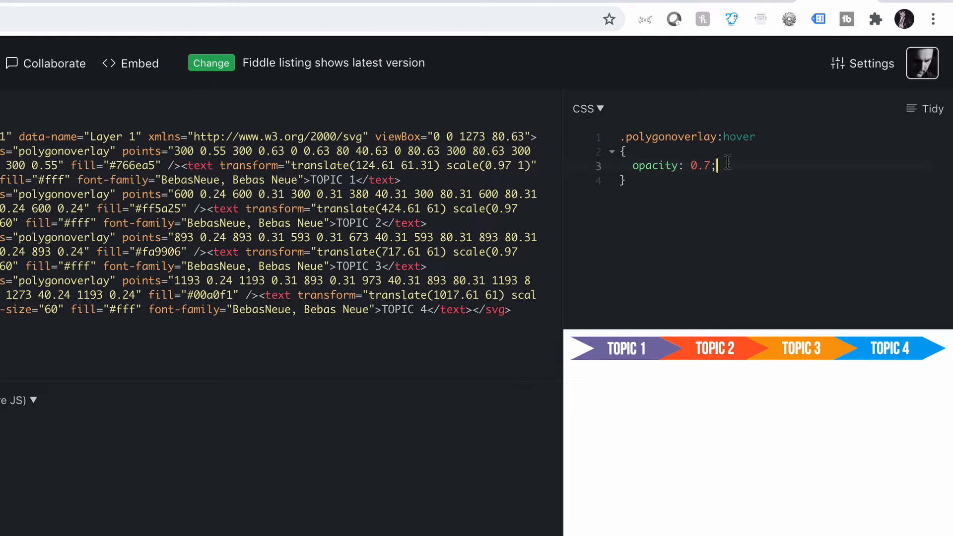
type("cursor:pointer;")
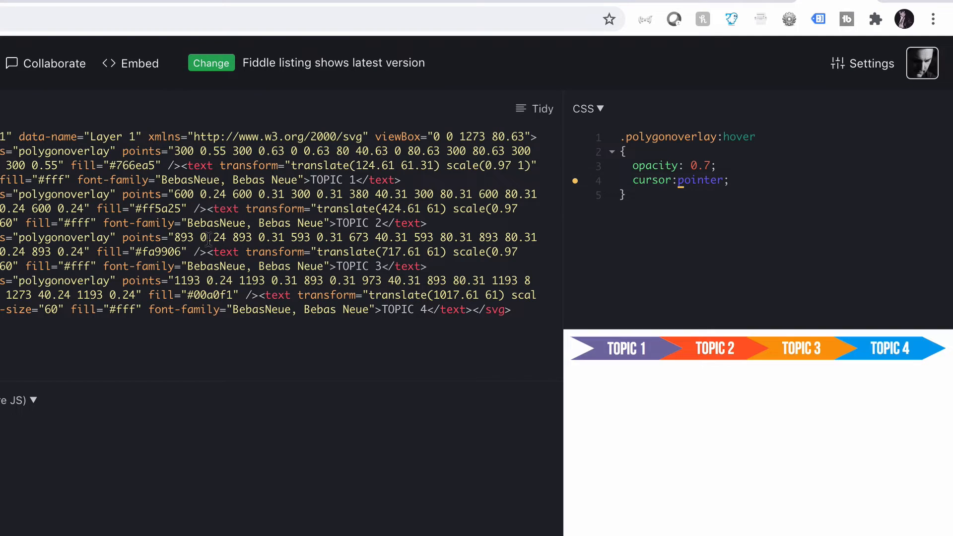
mouse_move(623, 348)
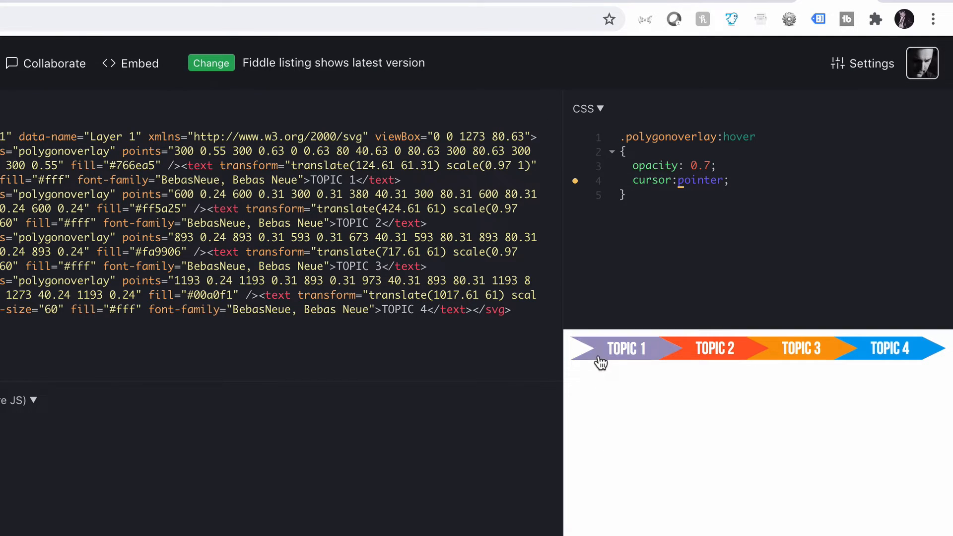
mouse_move(778, 355)
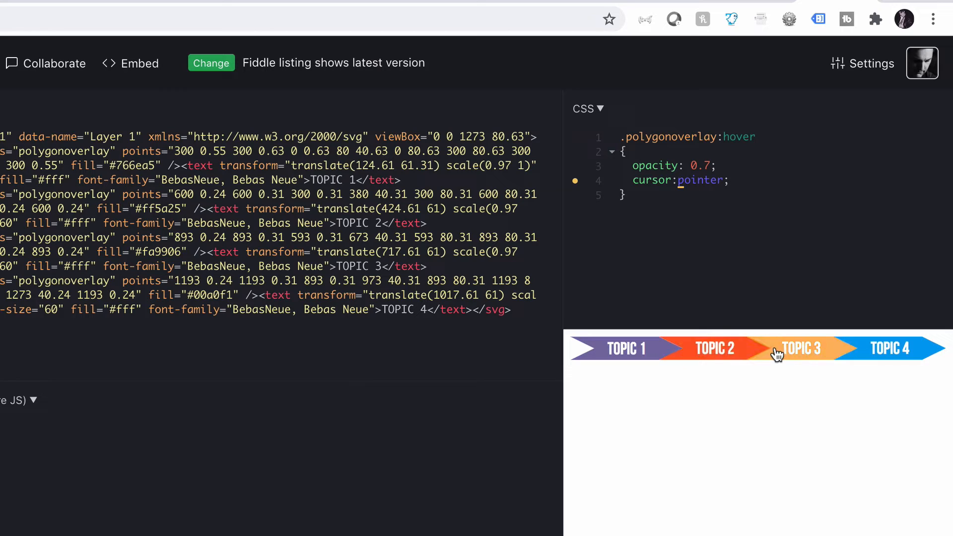
mouse_move(648, 372)
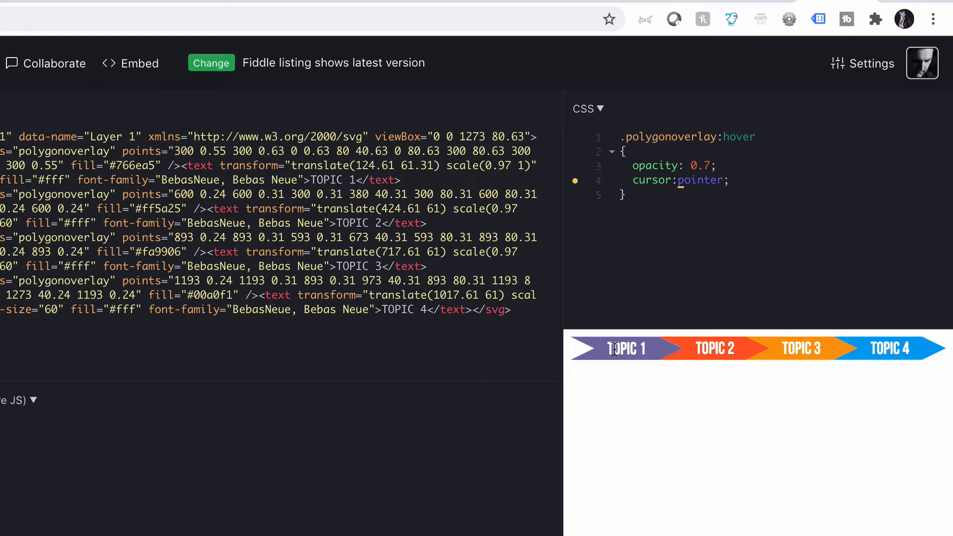
mouse_move(621, 348)
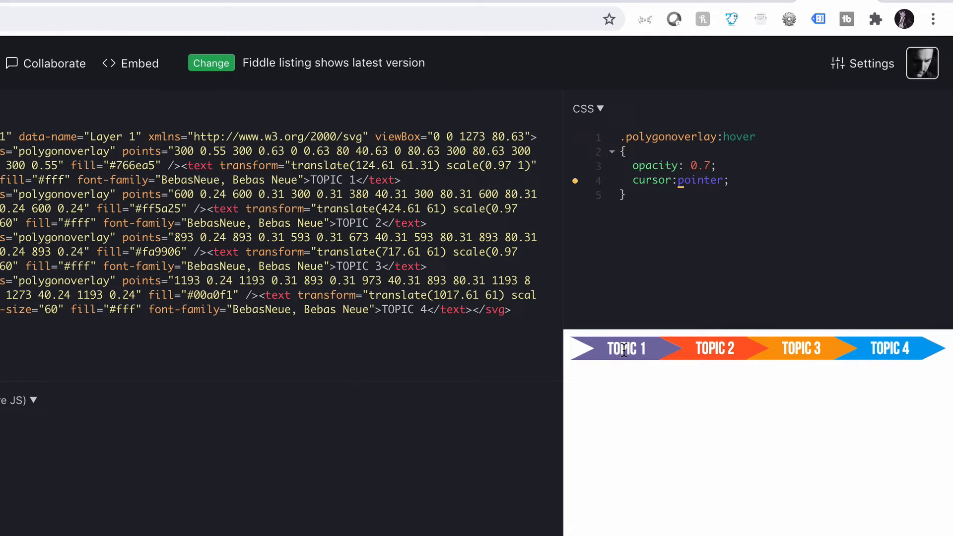
mouse_move(602, 358)
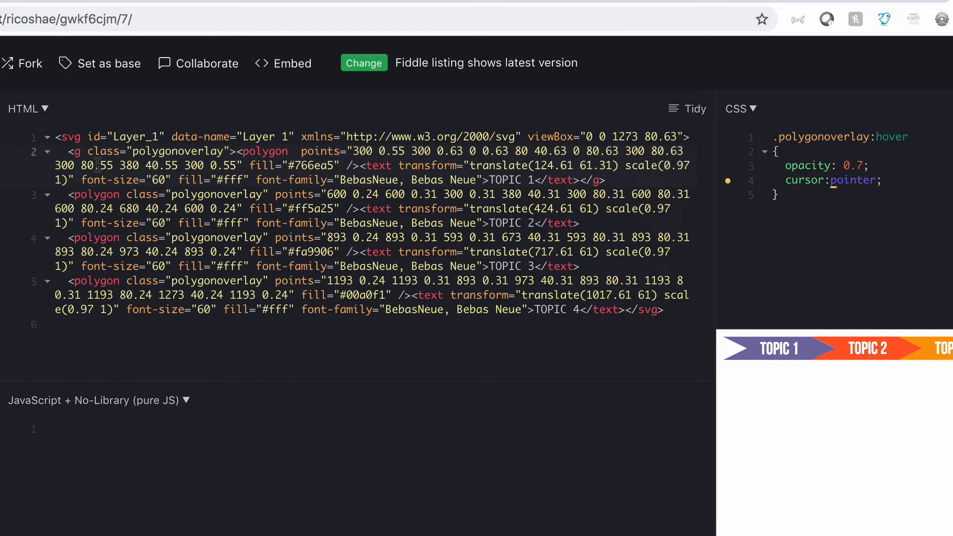
mouse_move(49, 97)
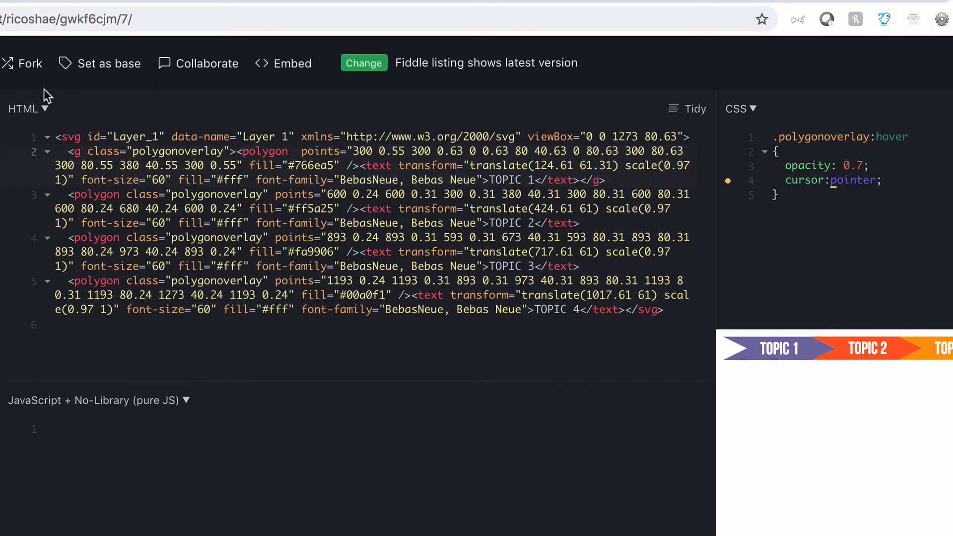
mouse_move(741, 401)
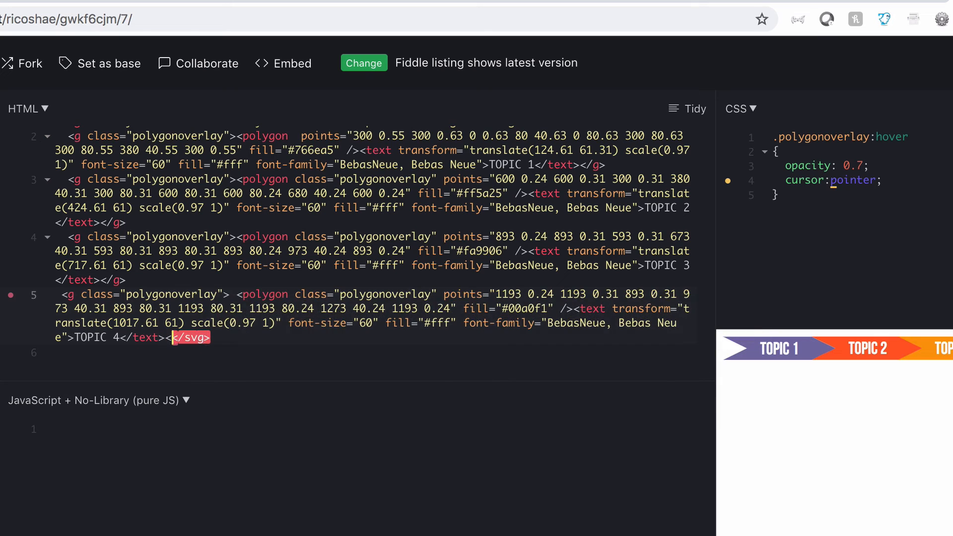
Wrap each polygon and label in <g class="polygonoverlay">, closing Topic 4's group before </svg>
left_click(687, 109)
type("/")
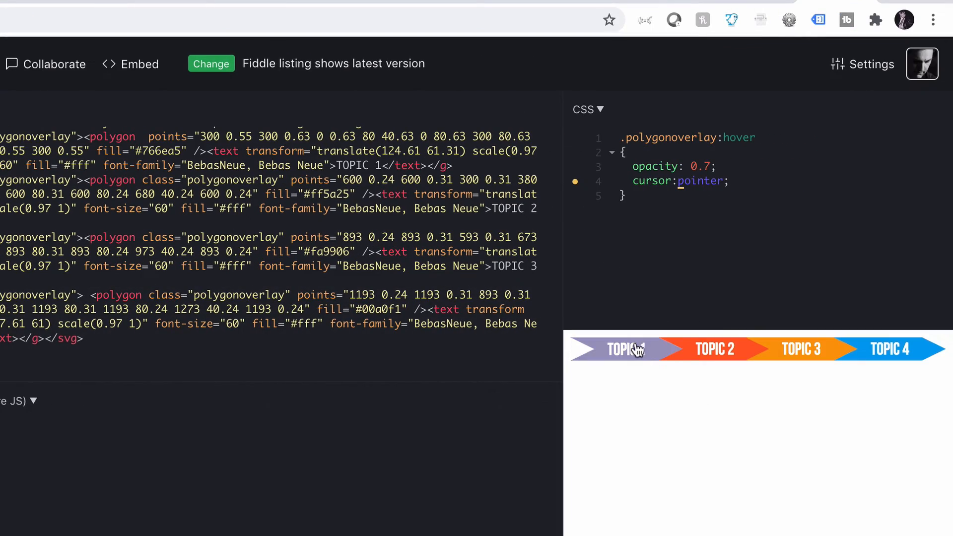
mouse_move(870, 362)
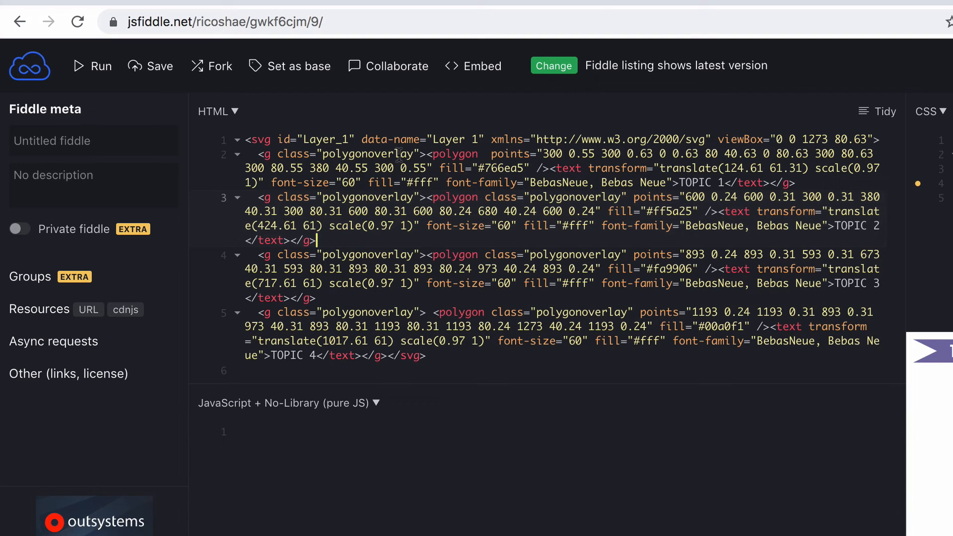
left_click(428, 153)
type("<a ")
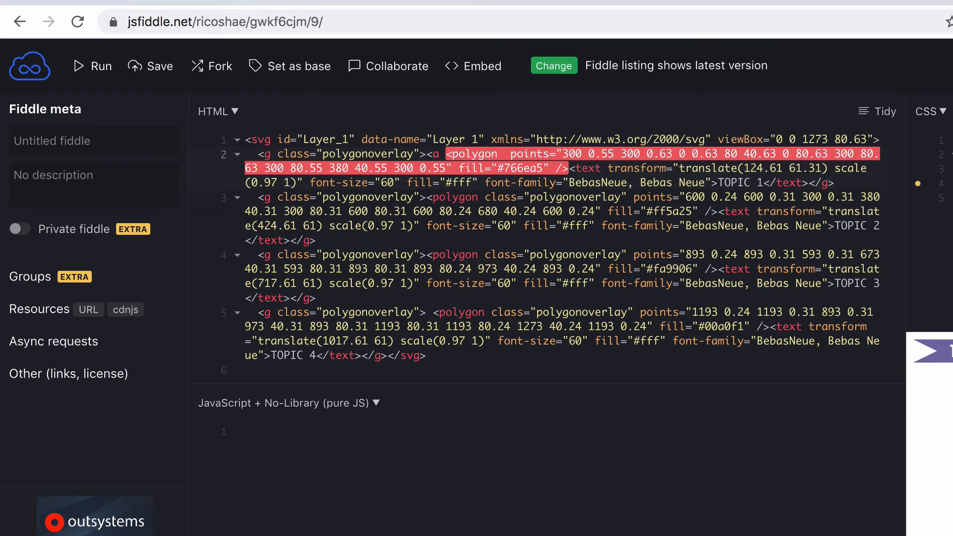
type("href=\"\"")
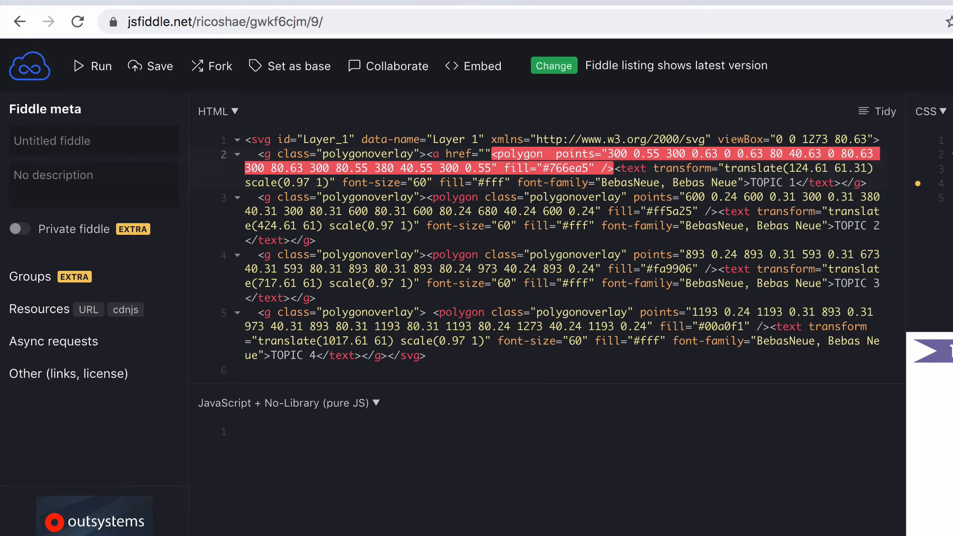
type("https://r")
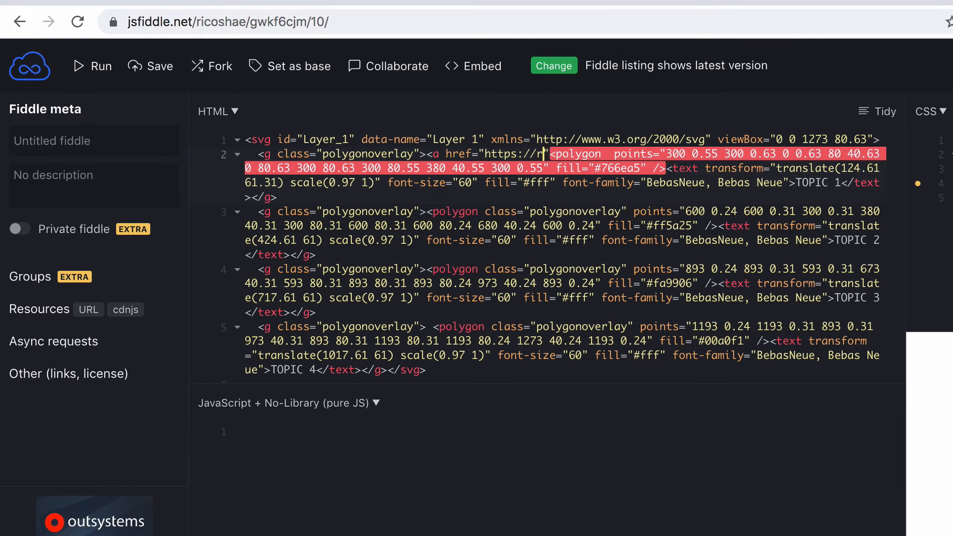
type("icoshae.")
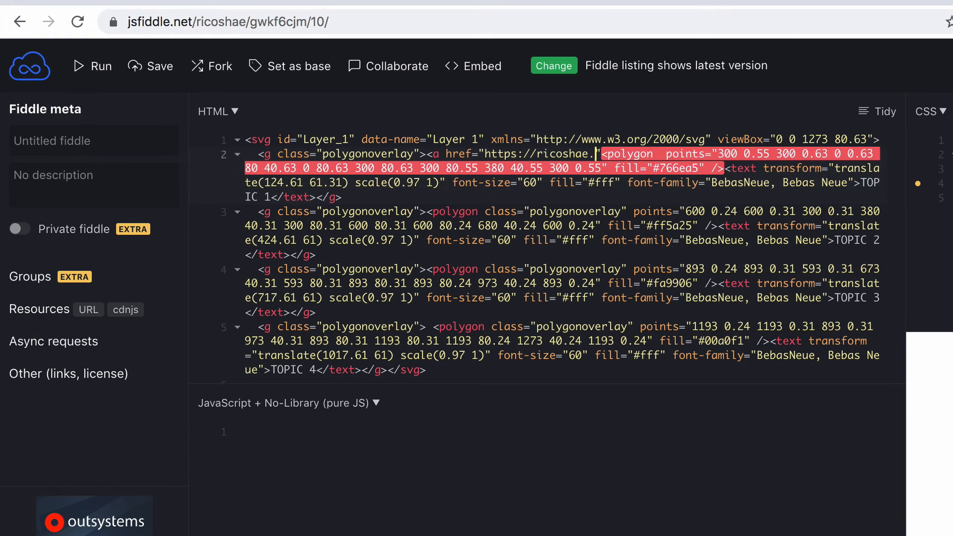
type("com.au")
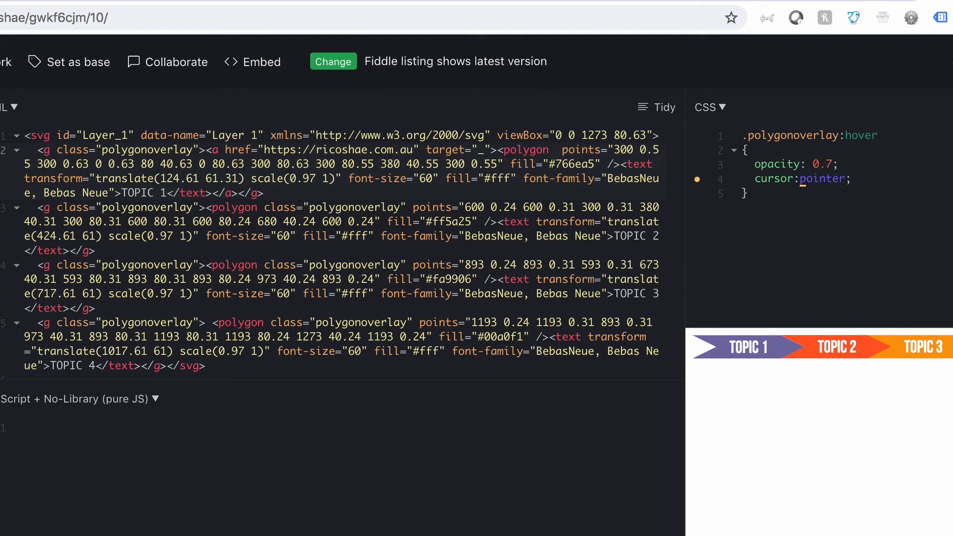
type("blank")
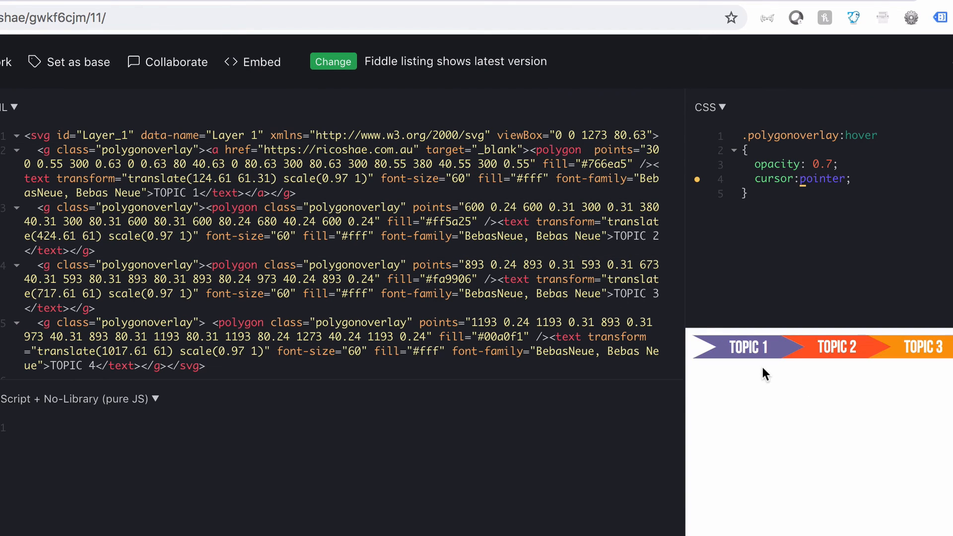
mouse_move(747, 354)
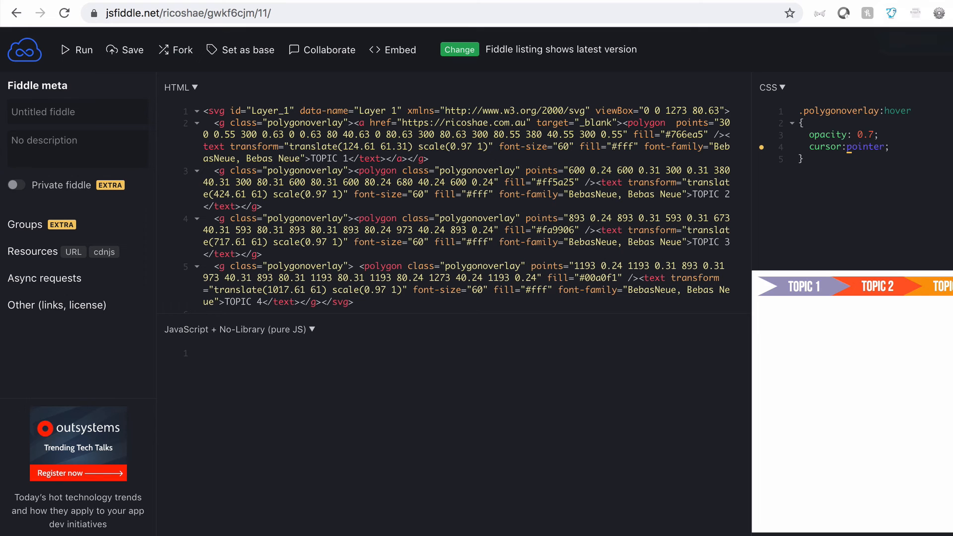
mouse_move(797, 293)
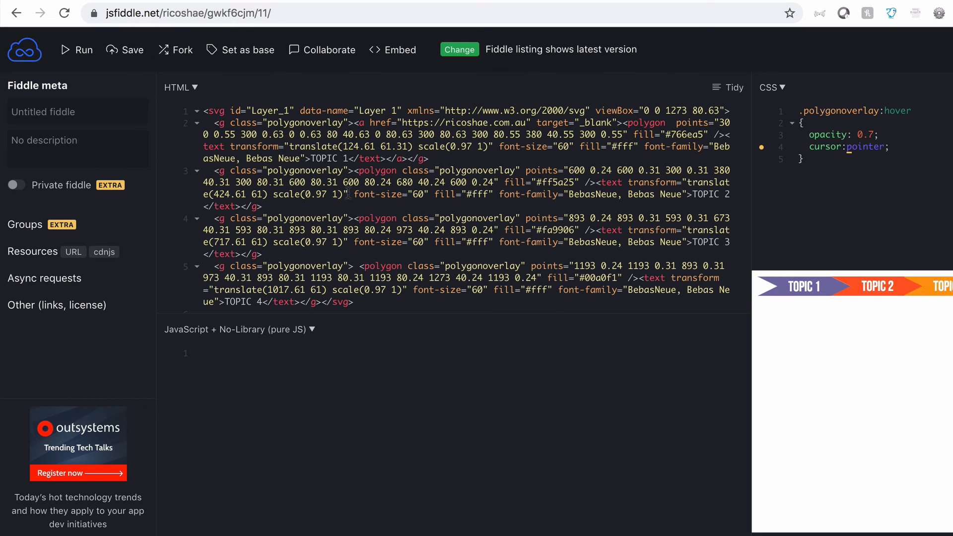
Save the fiddle as a new version
left_click(261, 206)
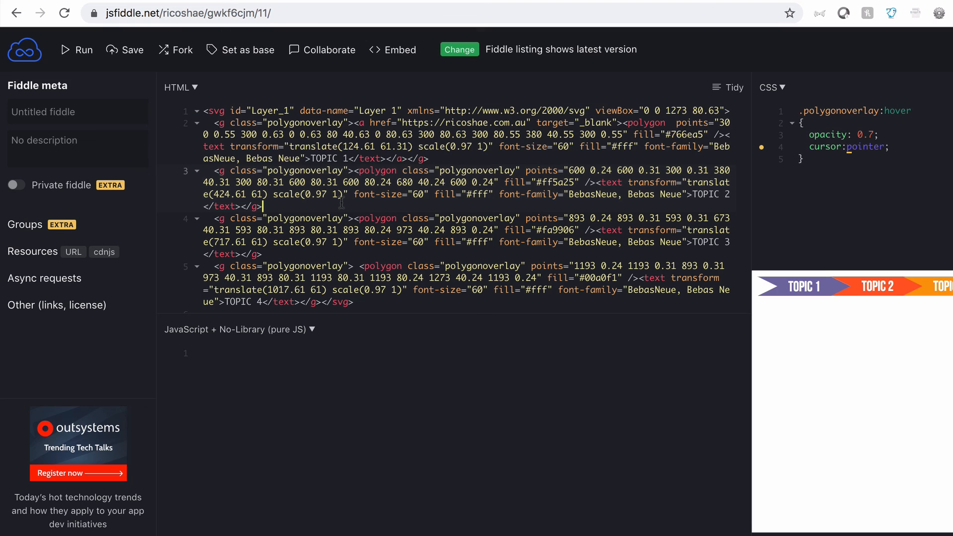
left_click(124, 49)
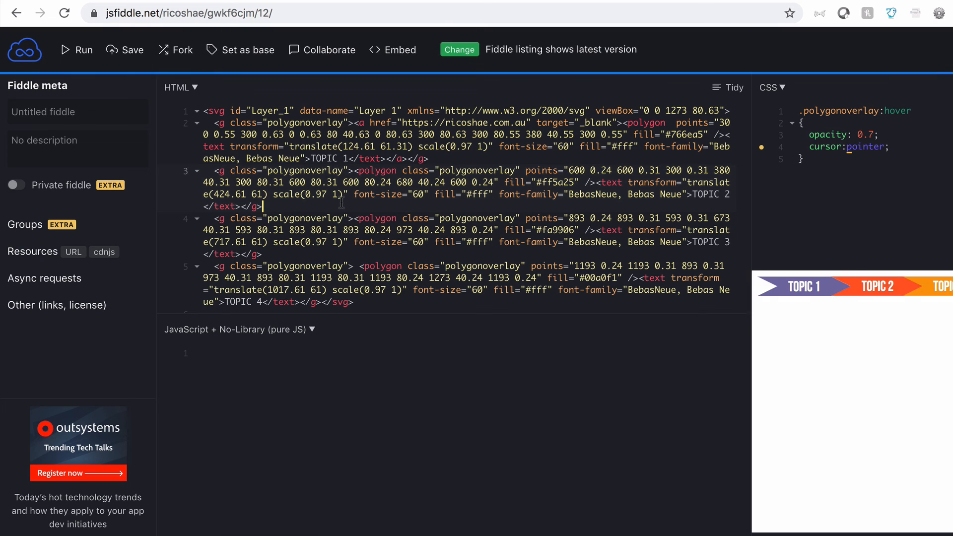